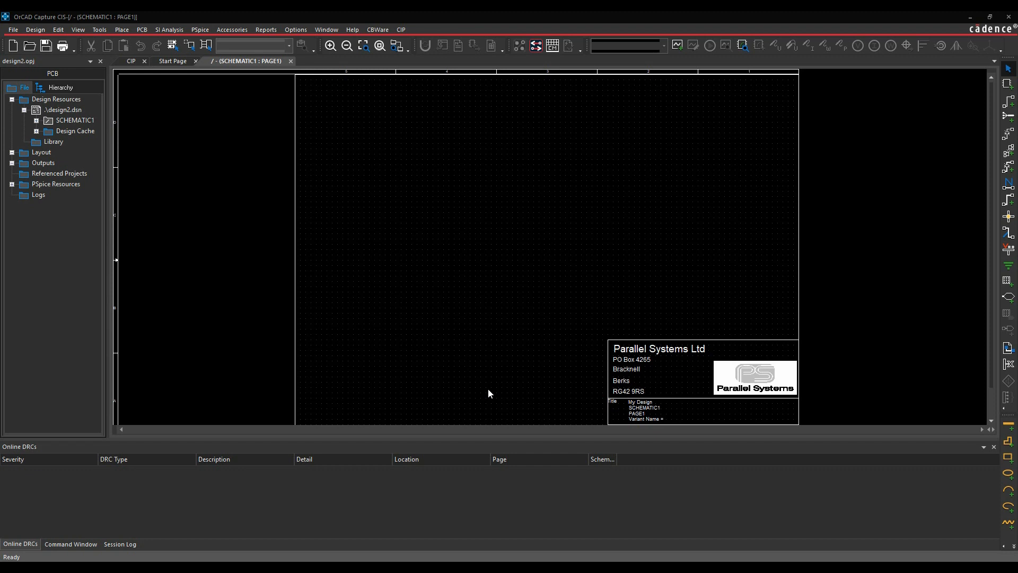
pyautogui.moveTo(473, 403)
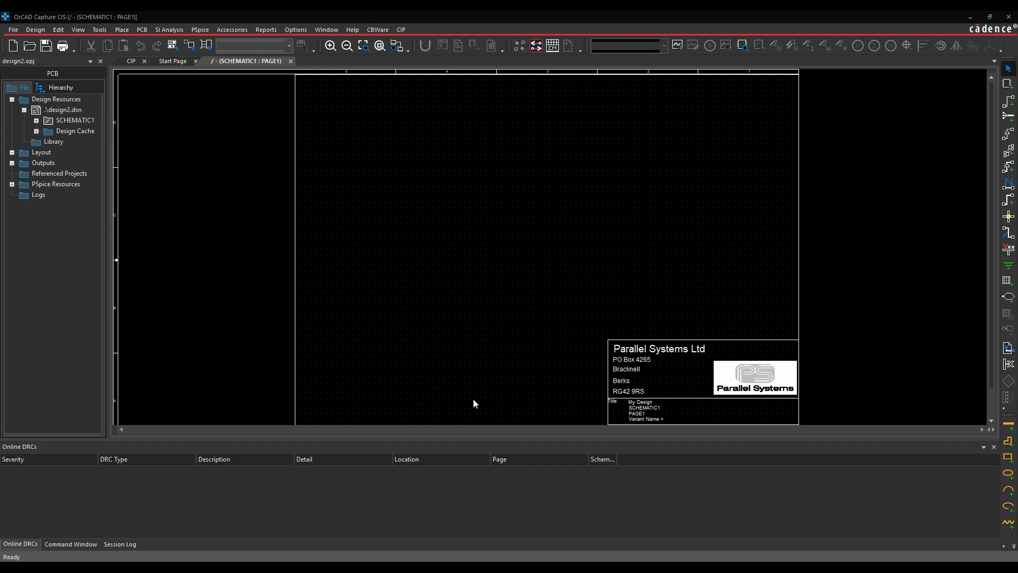
# - Select the project design and set the Generate Part source type to Altera Pin File
pyautogui.click(64, 109)
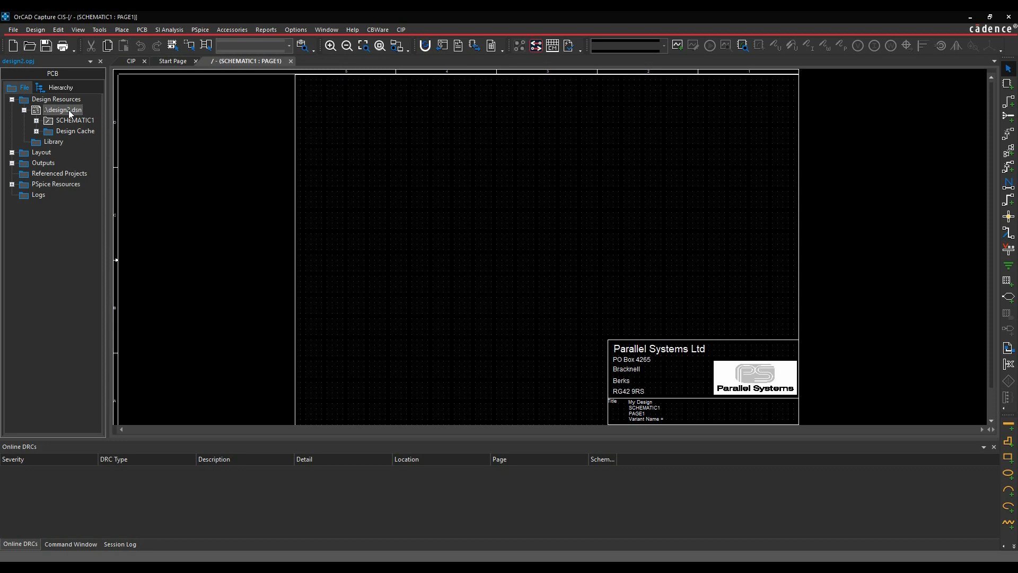
pyautogui.moveTo(64, 113)
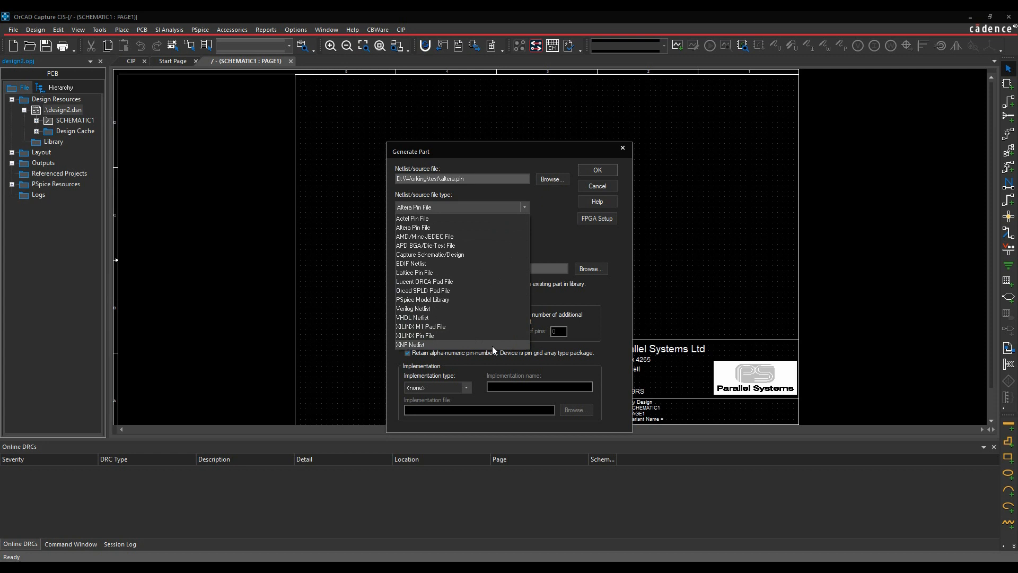
pyautogui.click(413, 227)
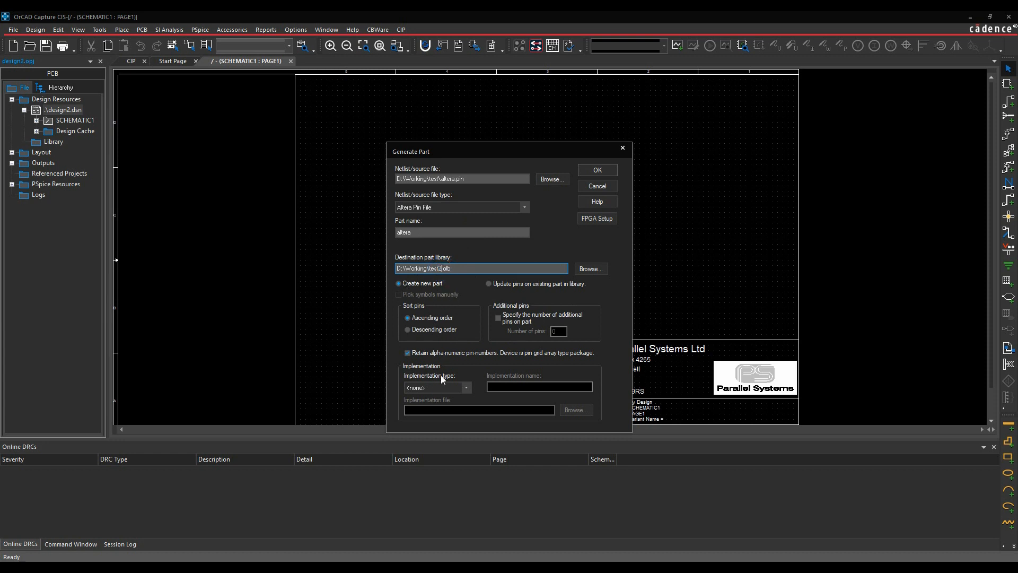
pyautogui.moveTo(542, 300)
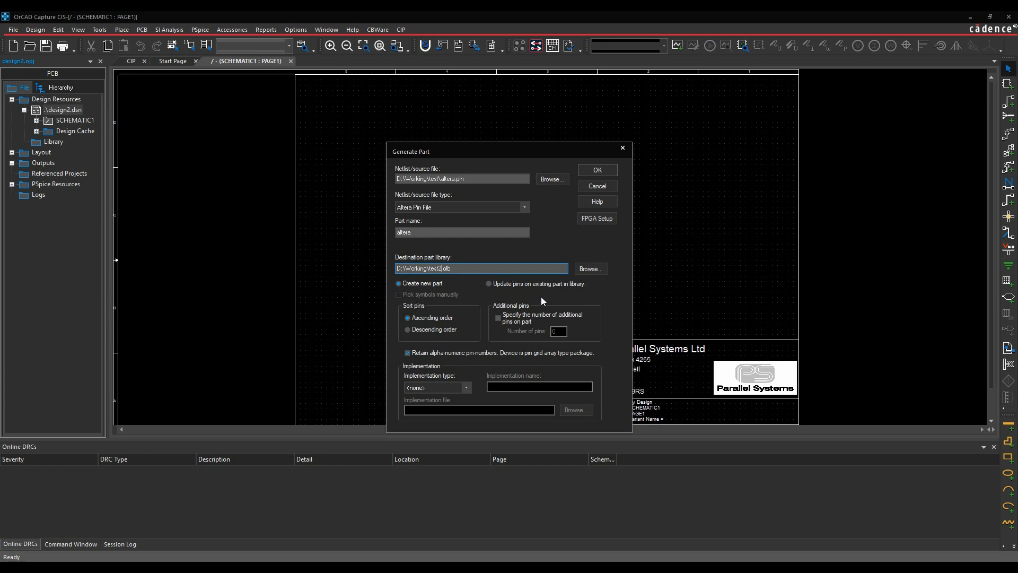
pyautogui.moveTo(597, 218)
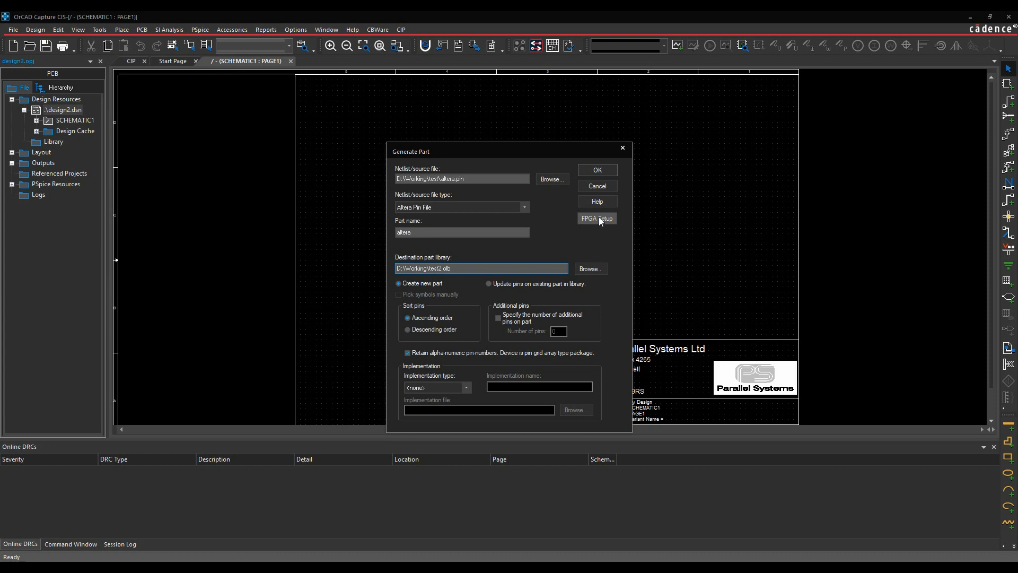
# - Review the FPGA Setup General and Pin Defaults with Create Multi-Section Part kept, and accept
pyautogui.click(595, 219)
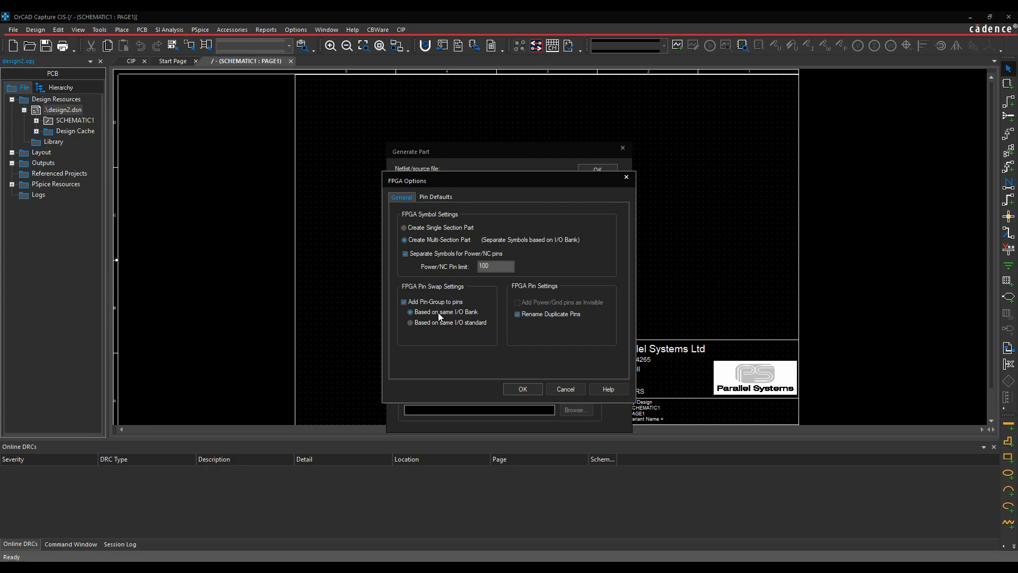
pyautogui.click(436, 197)
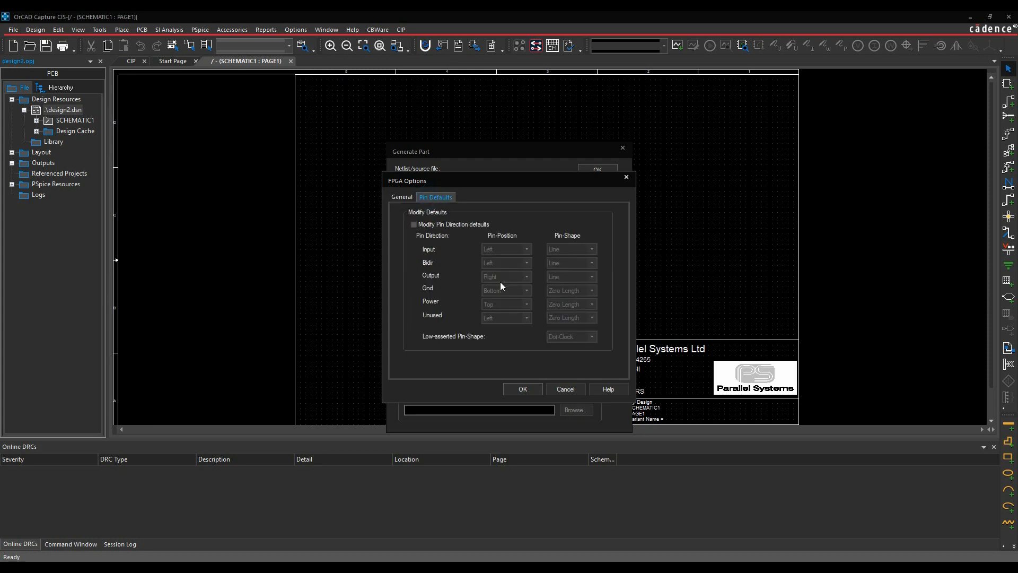
pyautogui.moveTo(453, 248)
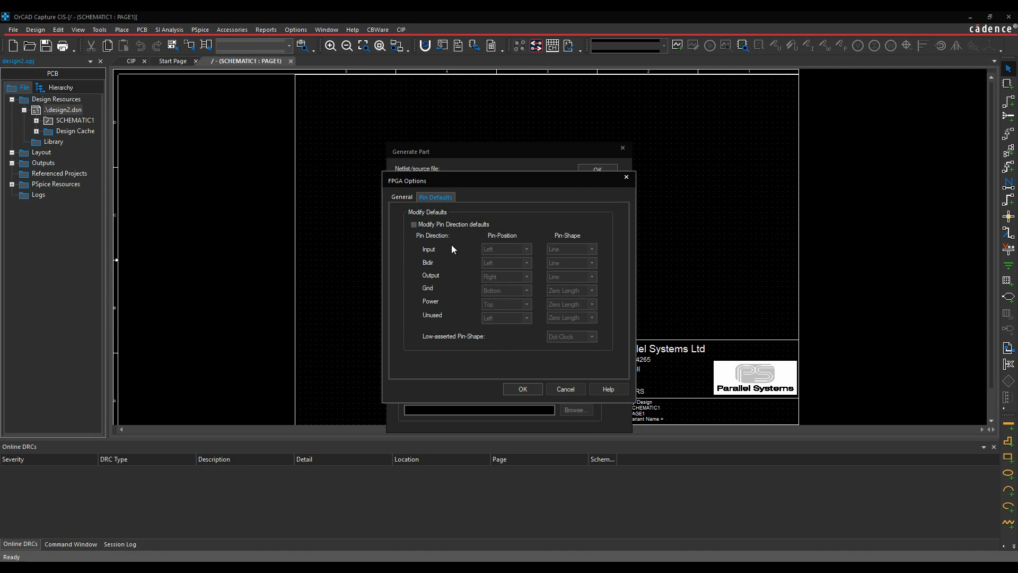
pyautogui.moveTo(447, 300)
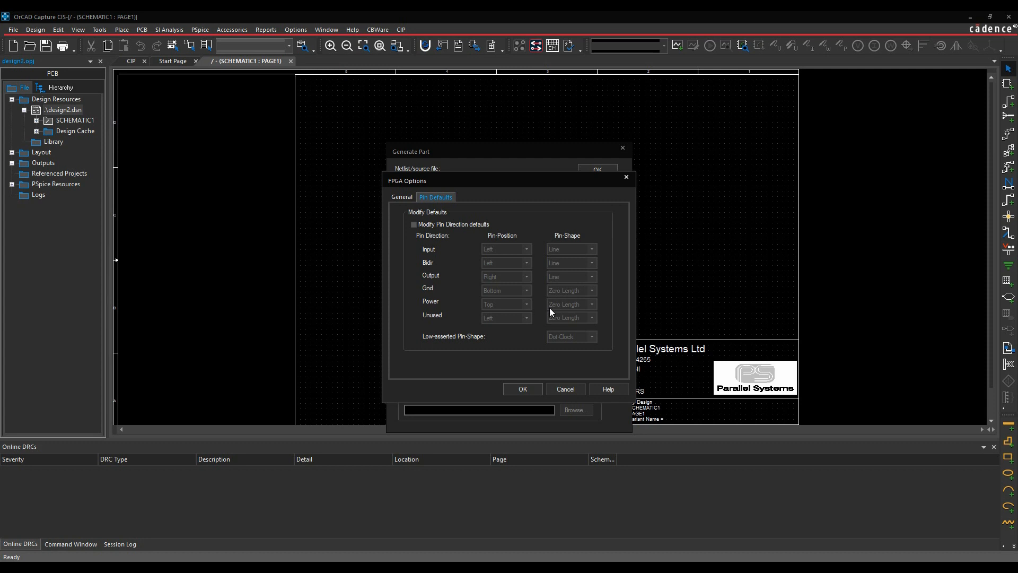
pyautogui.moveTo(522, 399)
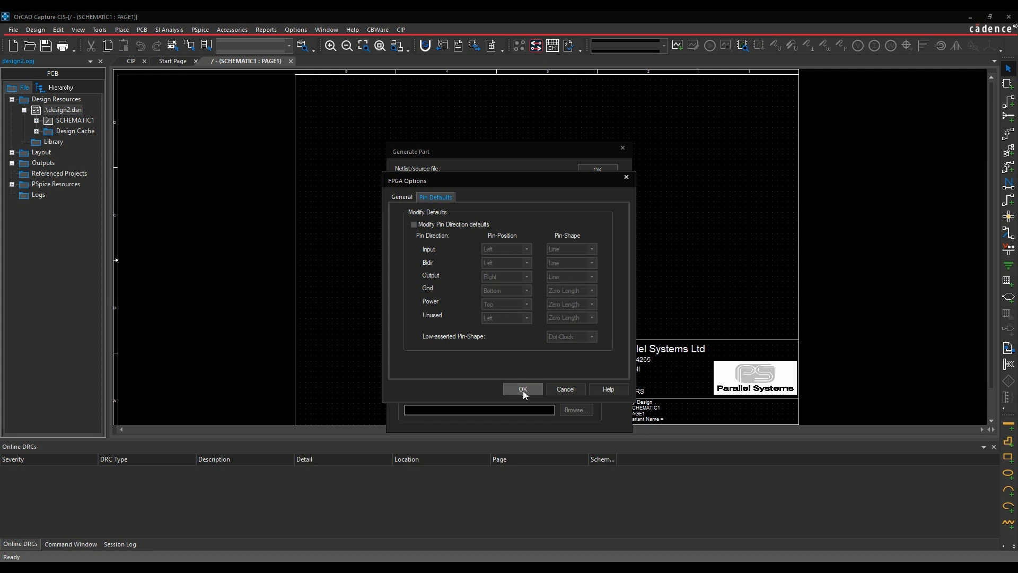
pyautogui.click(522, 389)
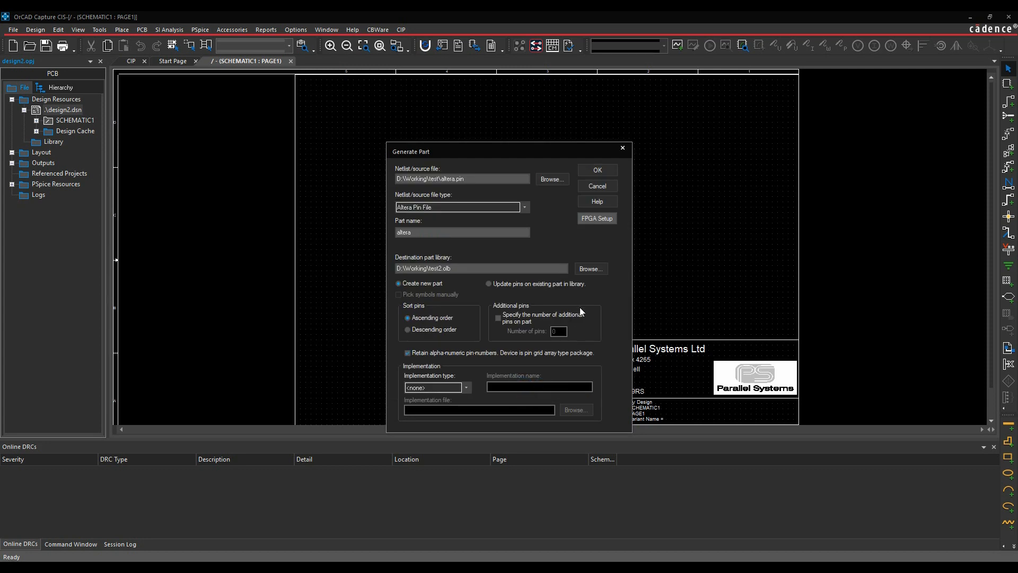
# - Run the part generation and agree to open test2.olb read-only
pyautogui.click(595, 170)
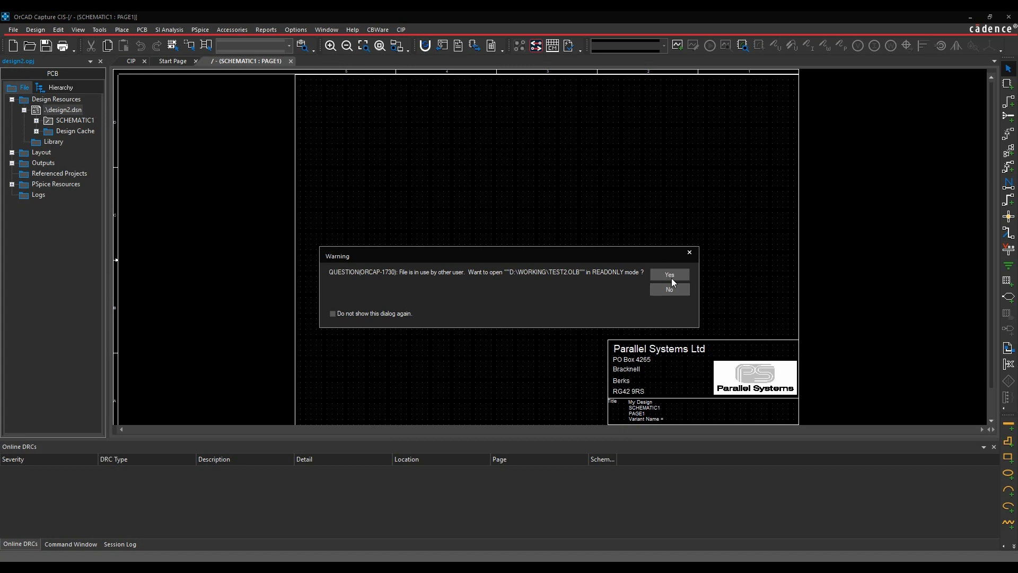
pyautogui.click(669, 274)
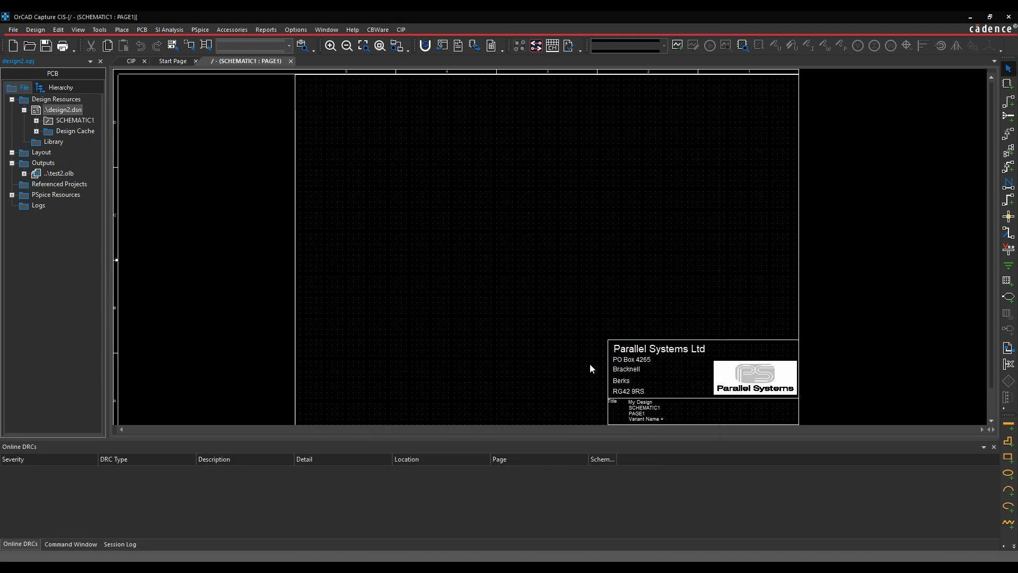
# - Expand test2.olb under Outputs and open the altera part for editing
pyautogui.click(24, 173)
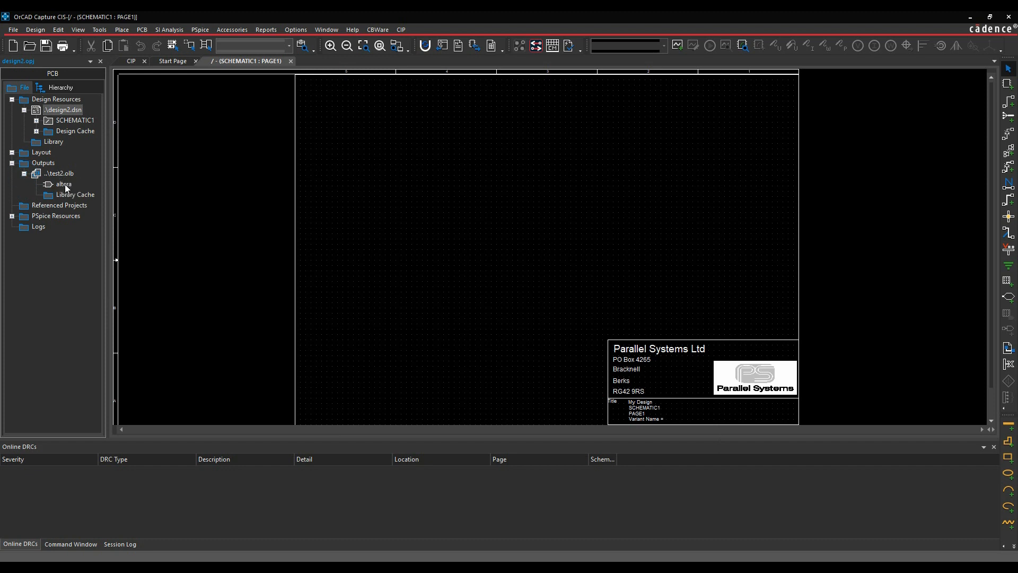
pyautogui.doubleClick(64, 185)
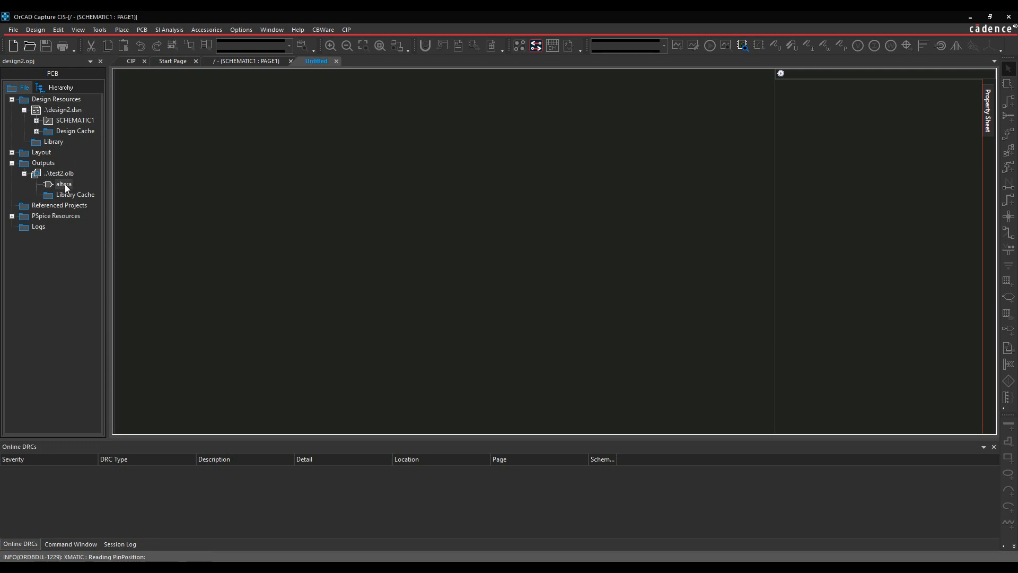
# - Browse the altera part's sections showing the ALTCLK, TRIGAUXIN and MISCCLK pin groups
pyautogui.doubleClick(64, 184)
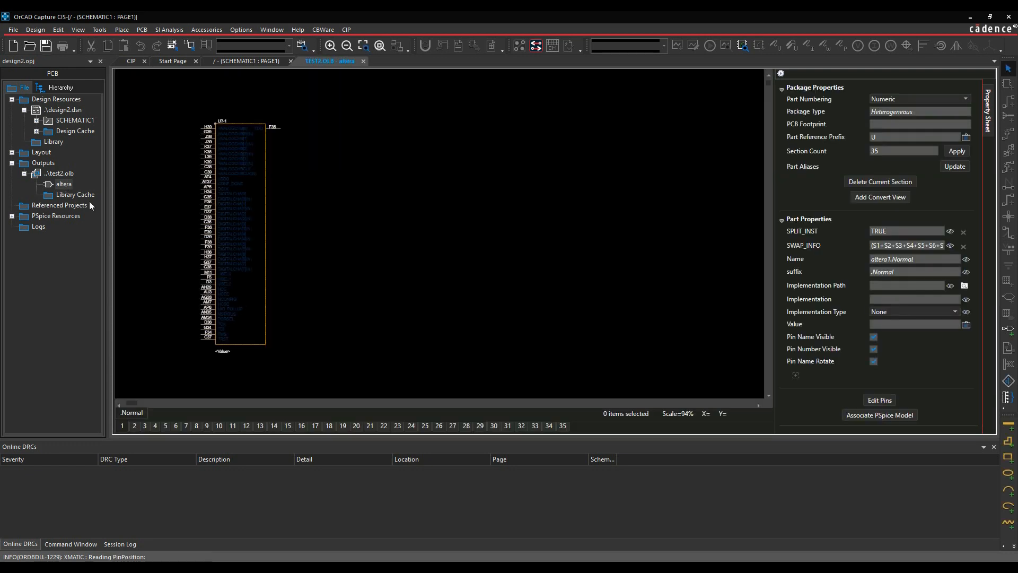
pyautogui.click(287, 425)
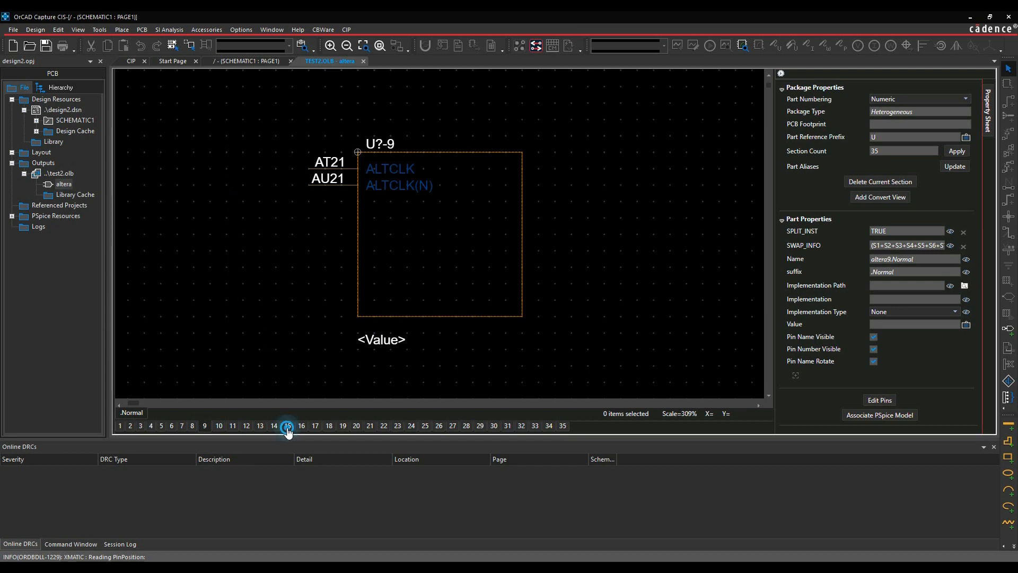
pyautogui.click(411, 425)
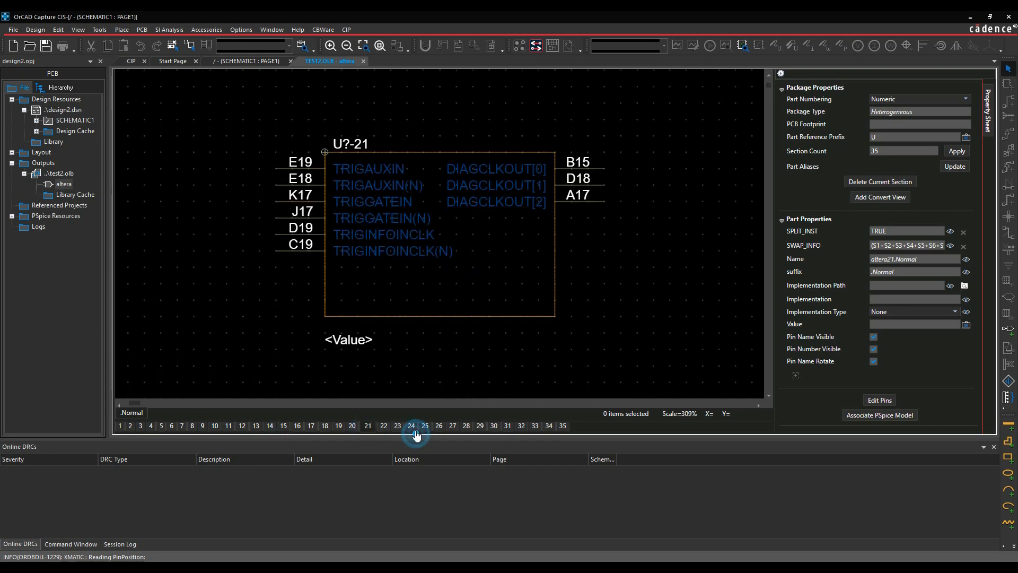
pyautogui.click(408, 425)
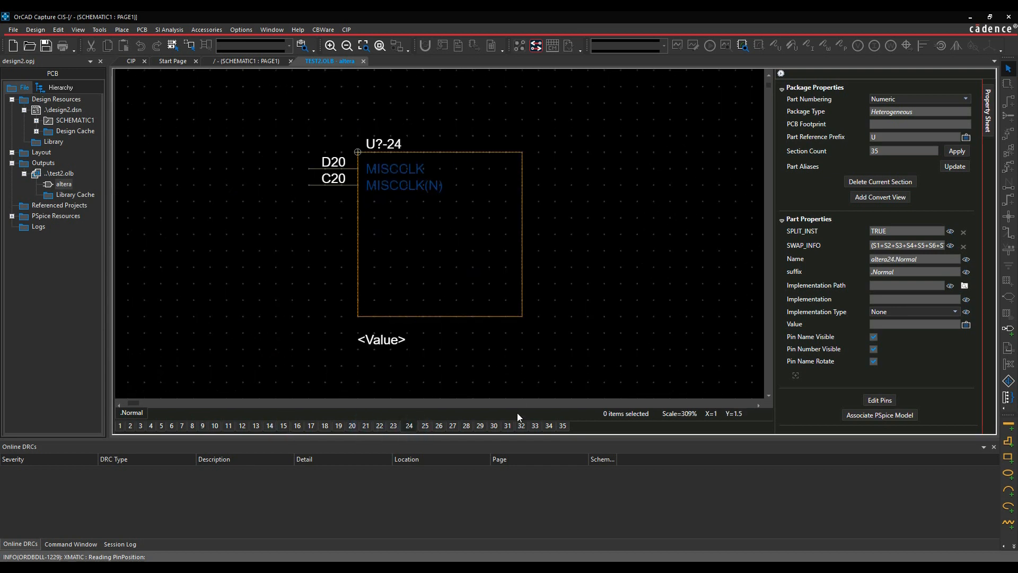